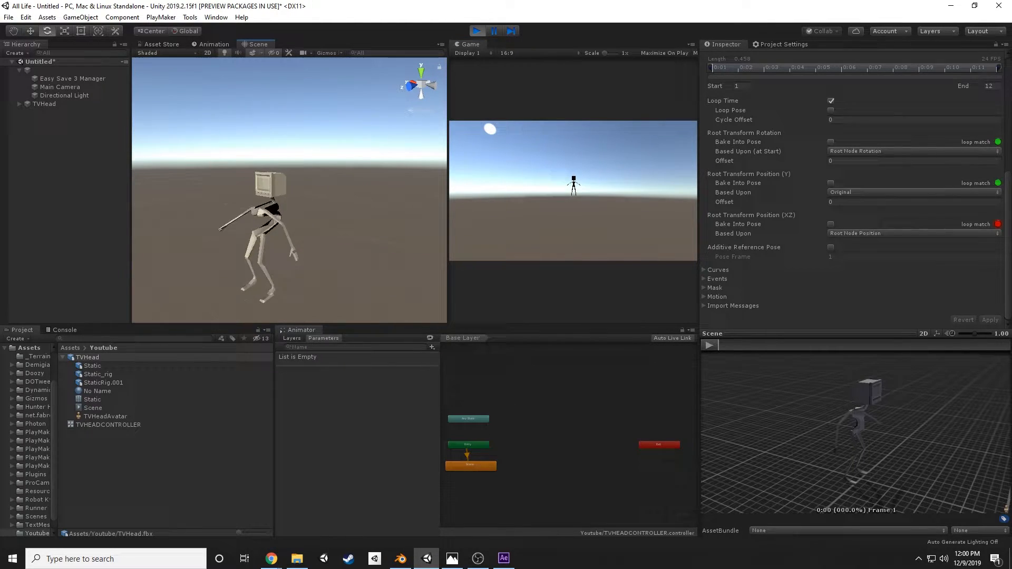
Step: Switch from Unity's walk preview to Blender via the taskbar
click(399, 558)
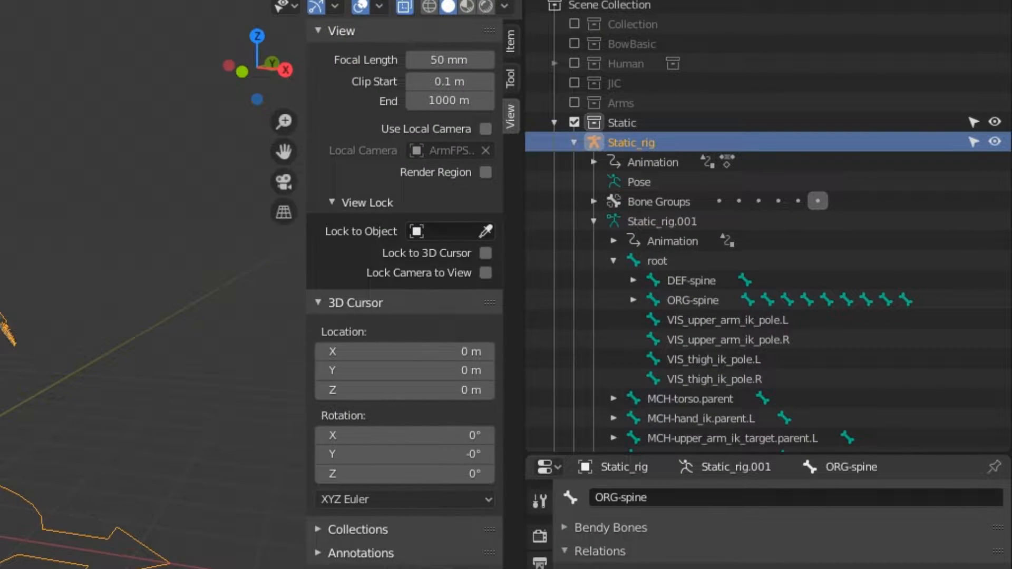
Step: Re-expand Static_rig.001 and select ORG-spine to see its root parent in Relations
click(594, 221)
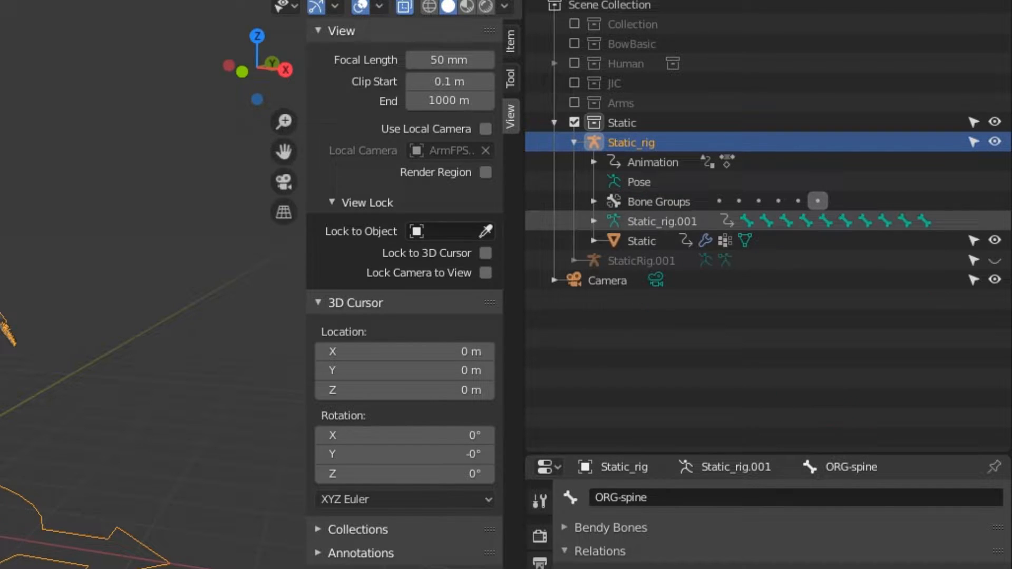
click(595, 221)
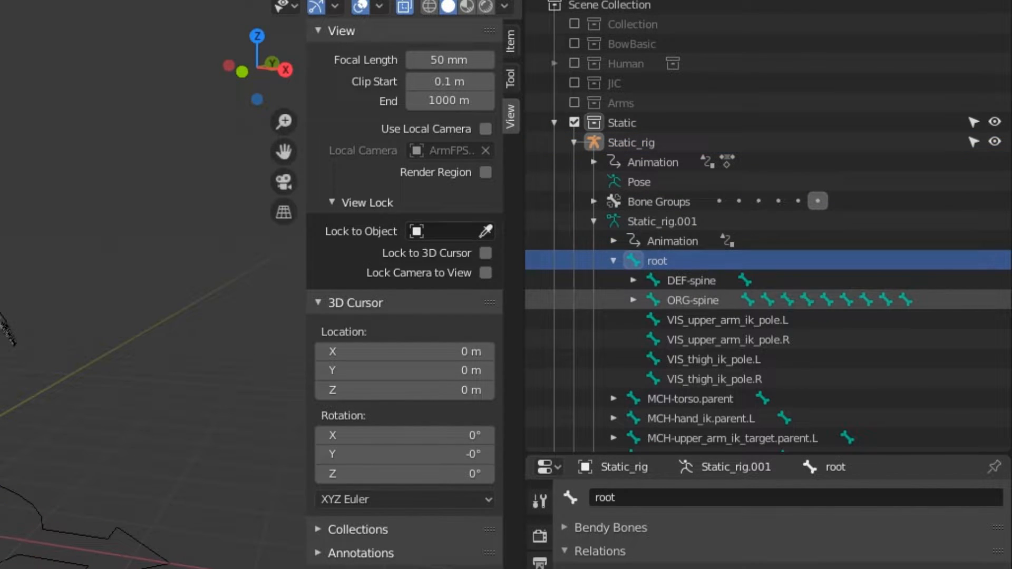
click(692, 299)
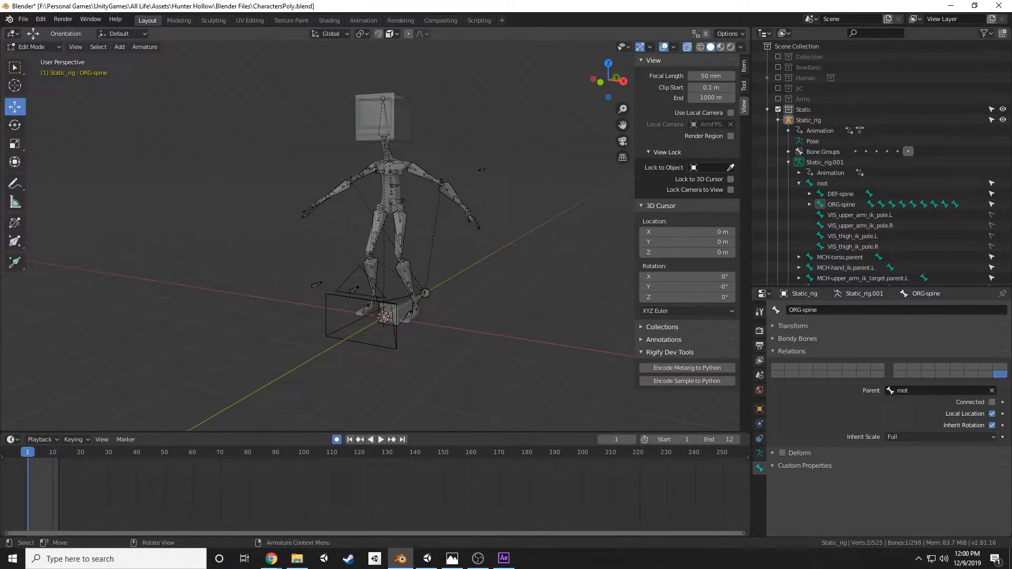
Step: Filter the Parent list with 'DEF-S' and set ORG-spine's parent to DEF-spine
click(841, 204)
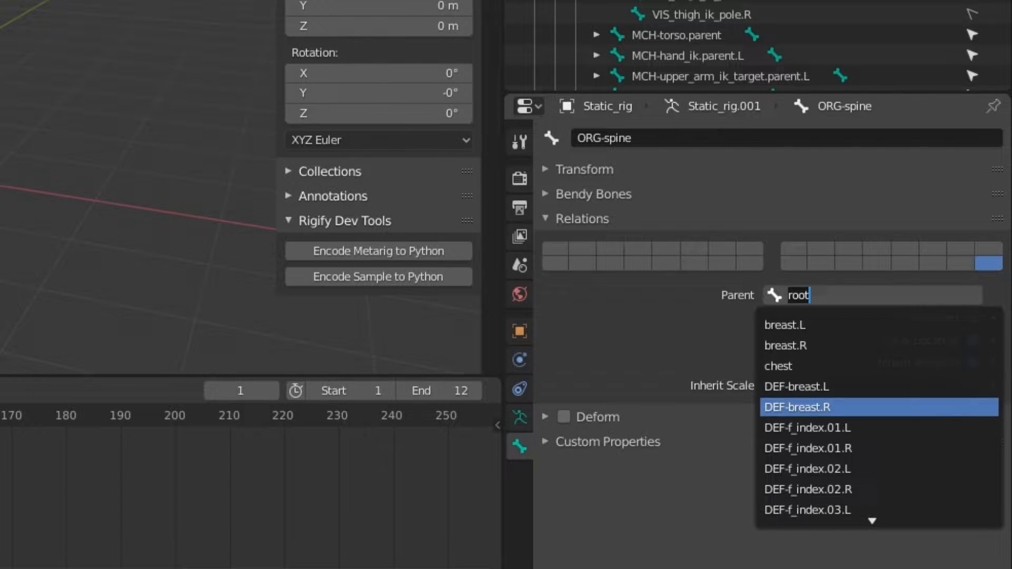
text(DEF-)
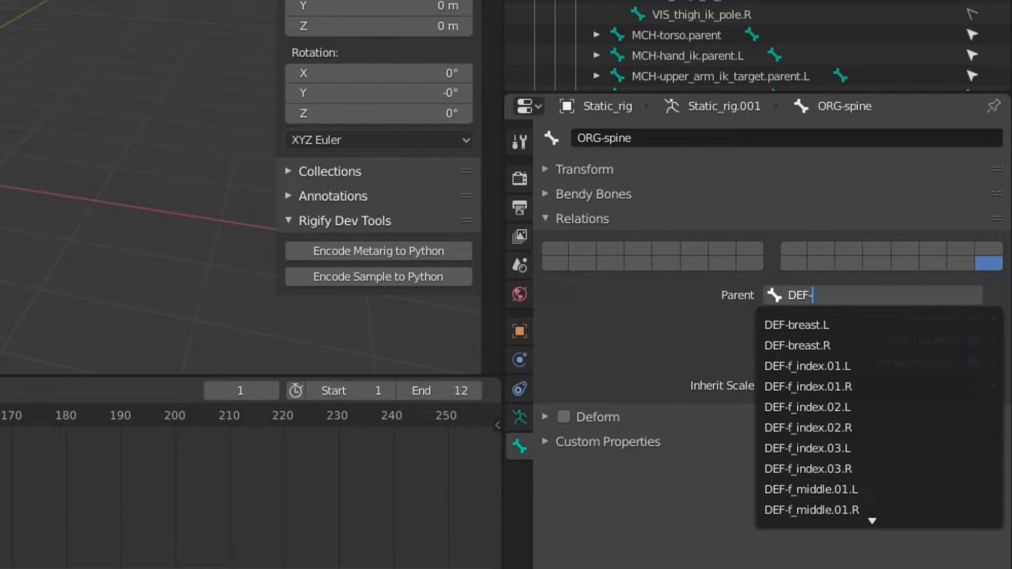
text(S)
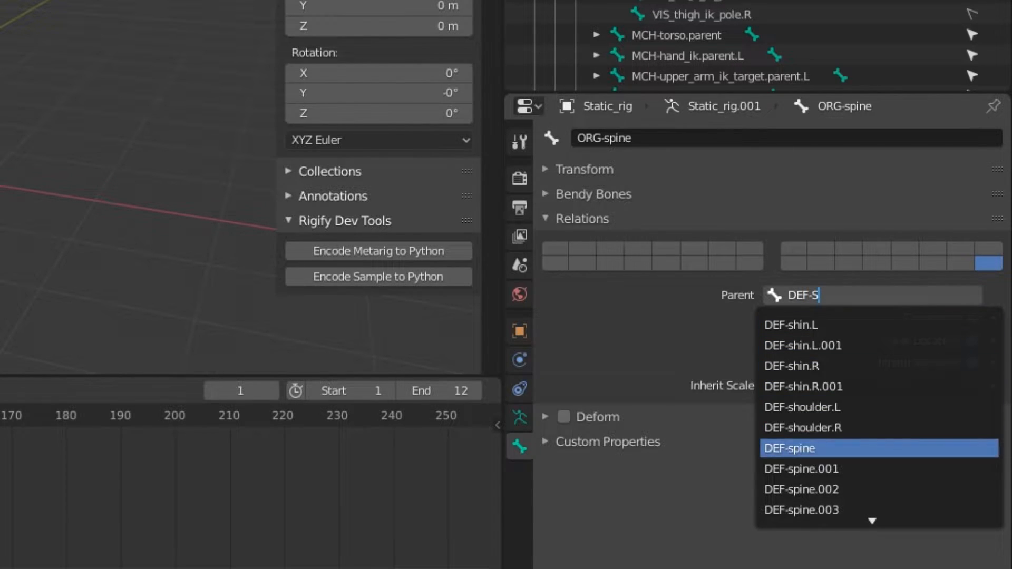
click(788, 448)
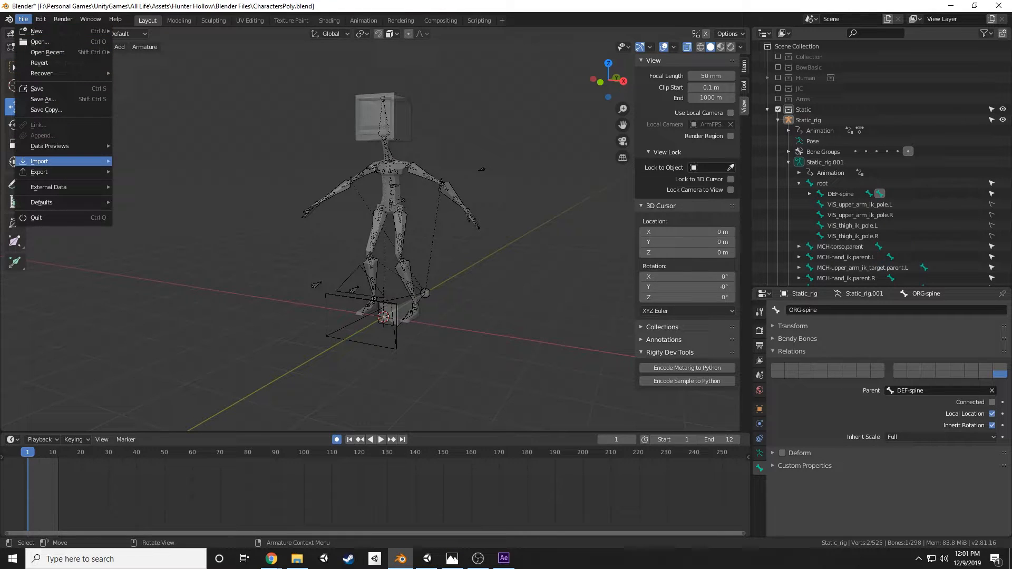
Step: Export the re-parented rig as TVHead.fbx into the Youtube folder
click(39, 172)
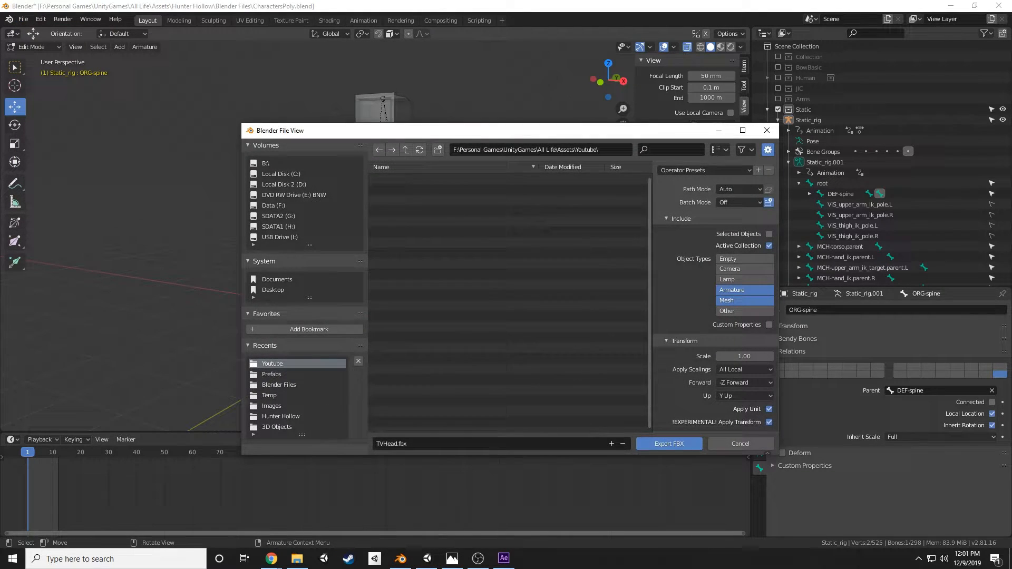
click(669, 443)
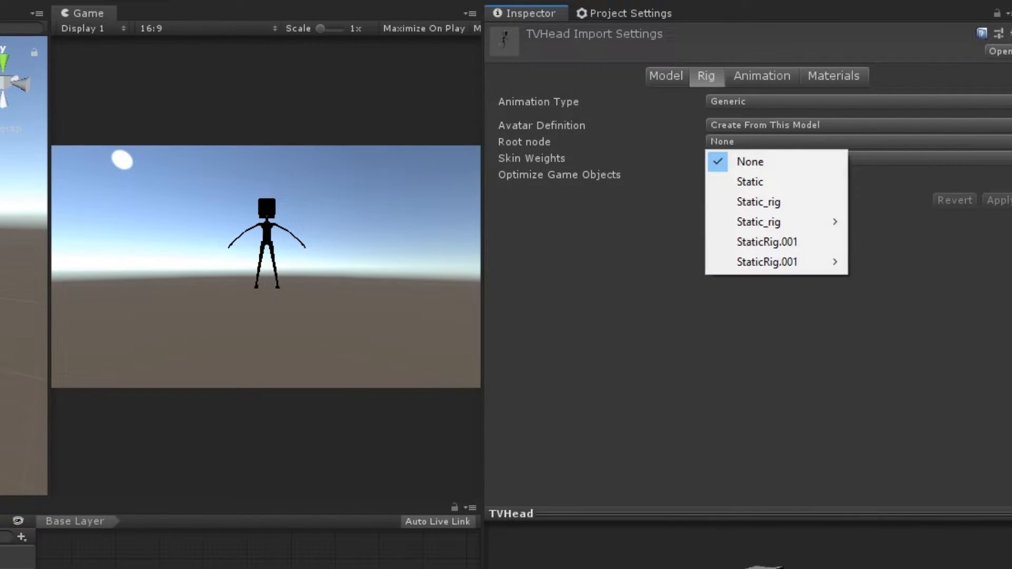
mouse_move(758, 221)
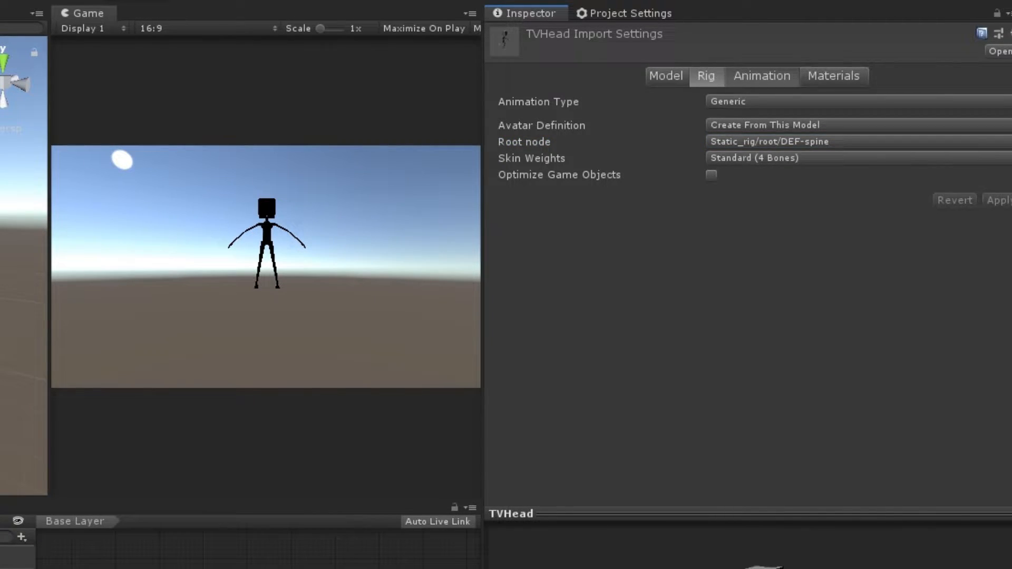
Step: Apply Static_rig/root/DEF-spine as TVHead's root node in Unity's Rig import settings
click(754, 75)
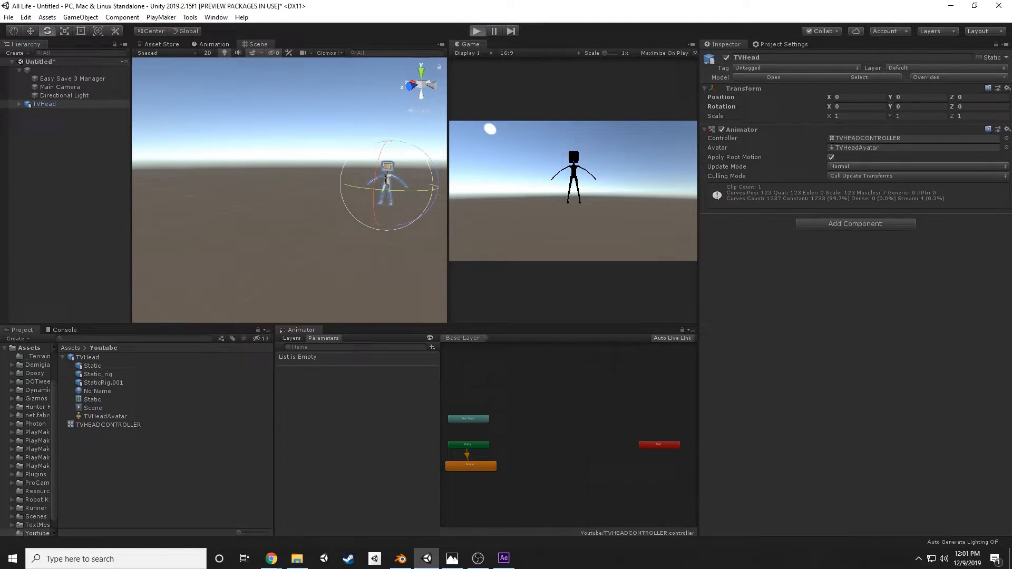
Step: Apply TVHead's animation import changes and play the scene to test the root-motion walk
click(476, 30)
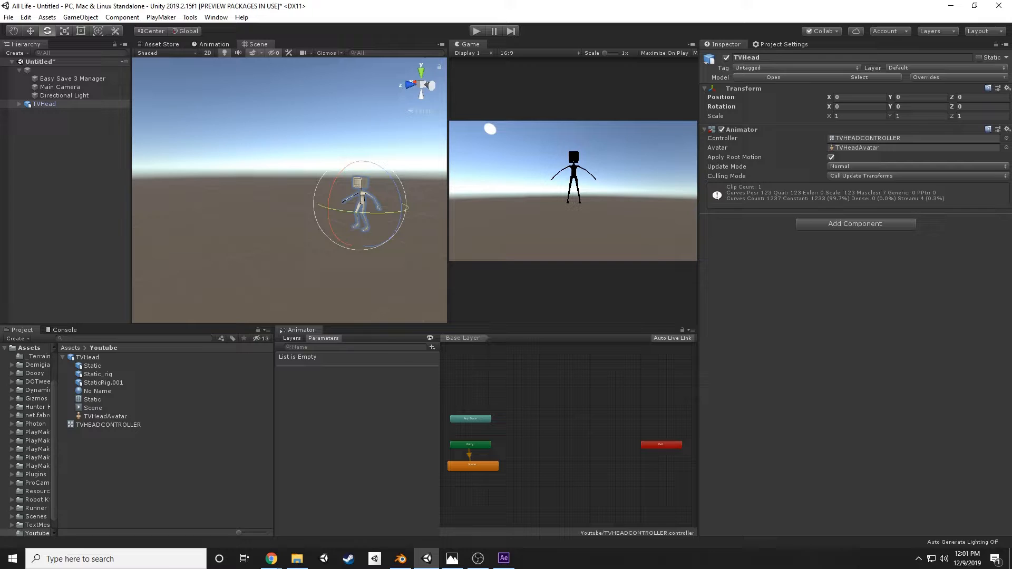
click(86, 357)
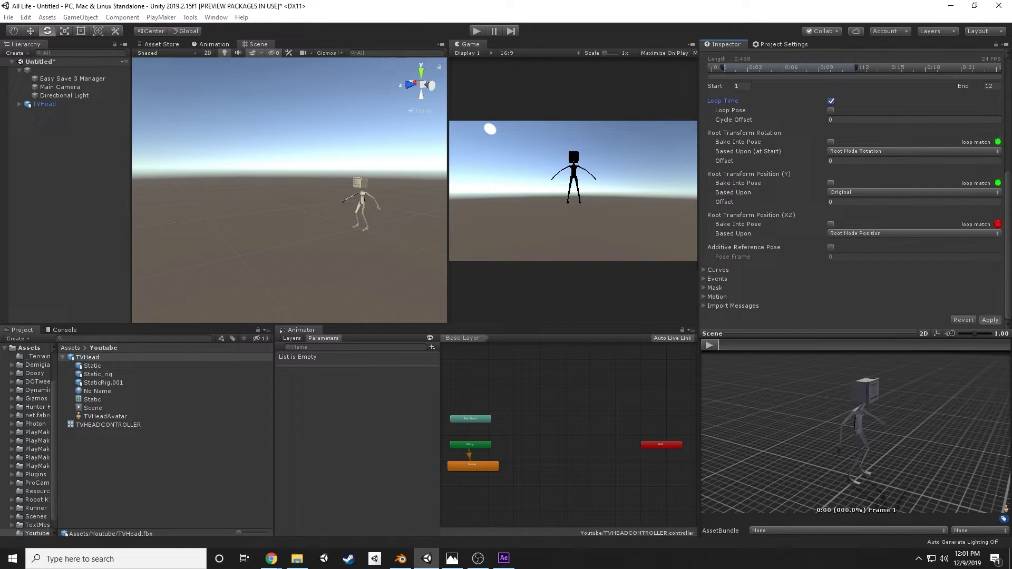
click(989, 319)
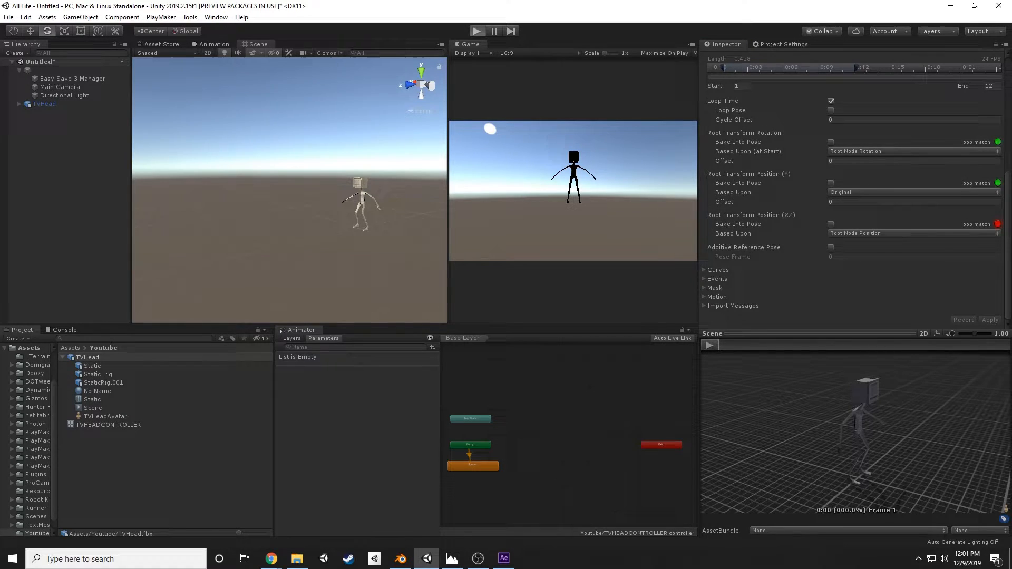
click(477, 30)
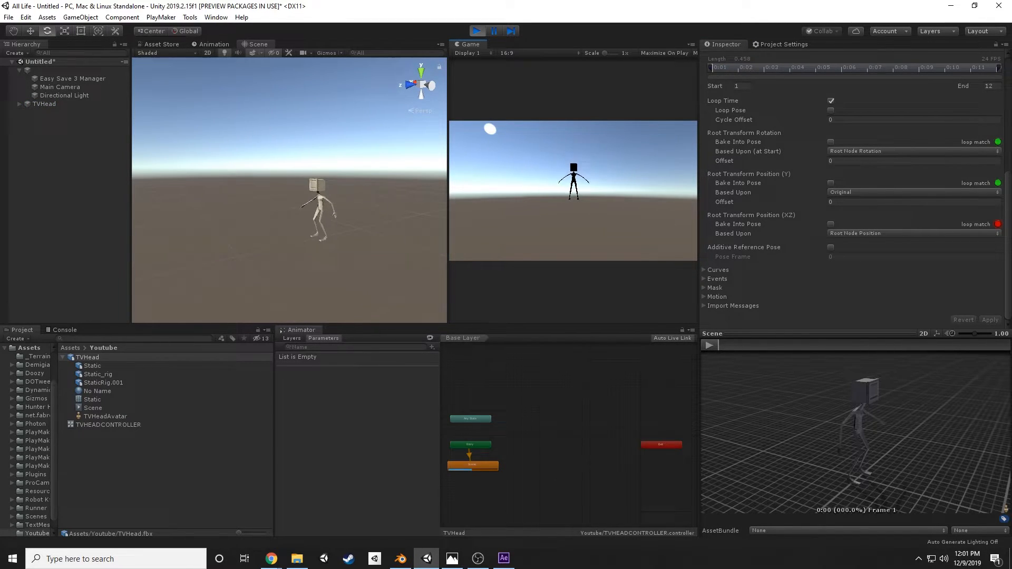
click(44, 103)
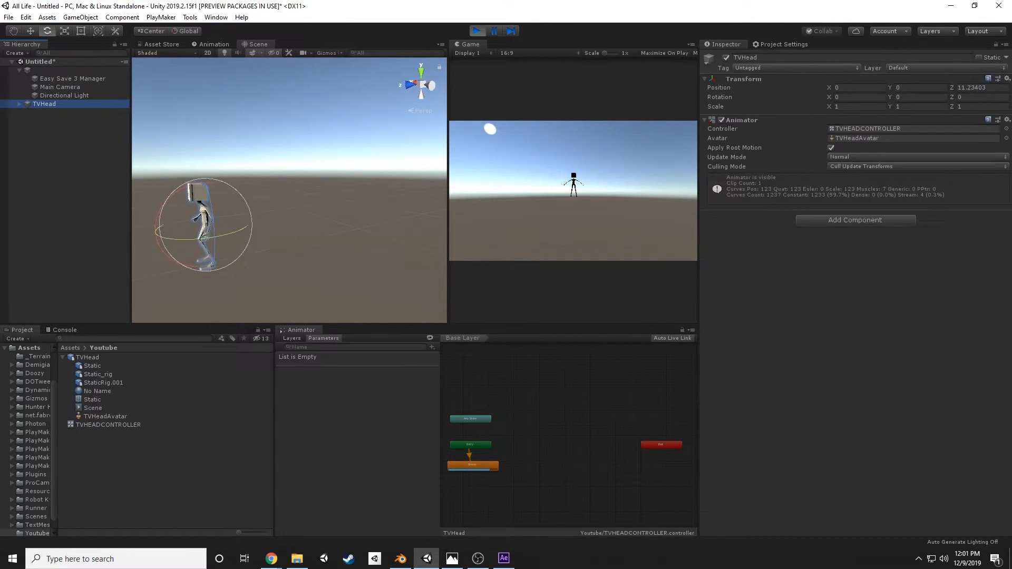
click(400, 558)
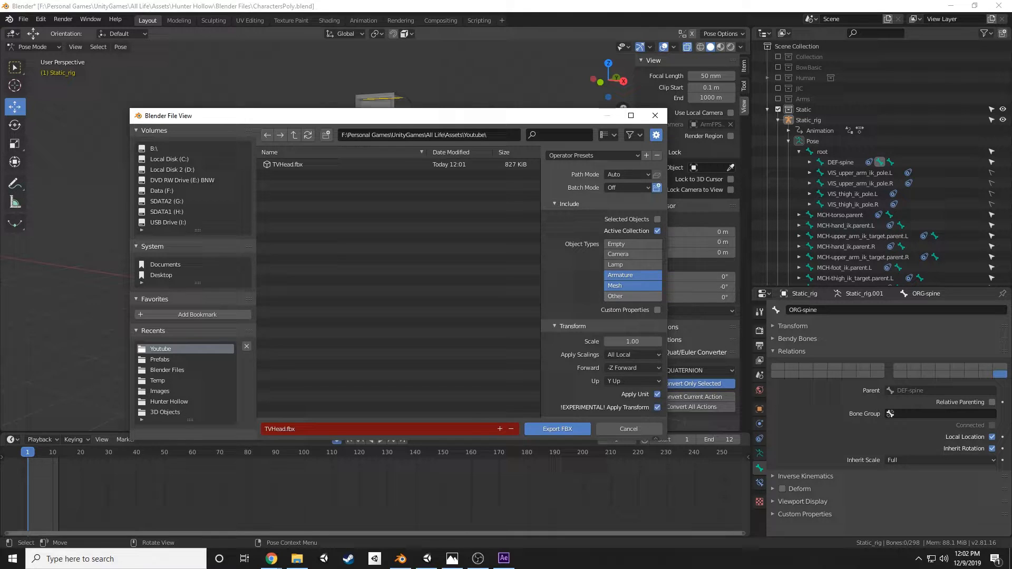
Step: Set the FBX export orientation to -Z Forward and X Up
scroll(down, 3)
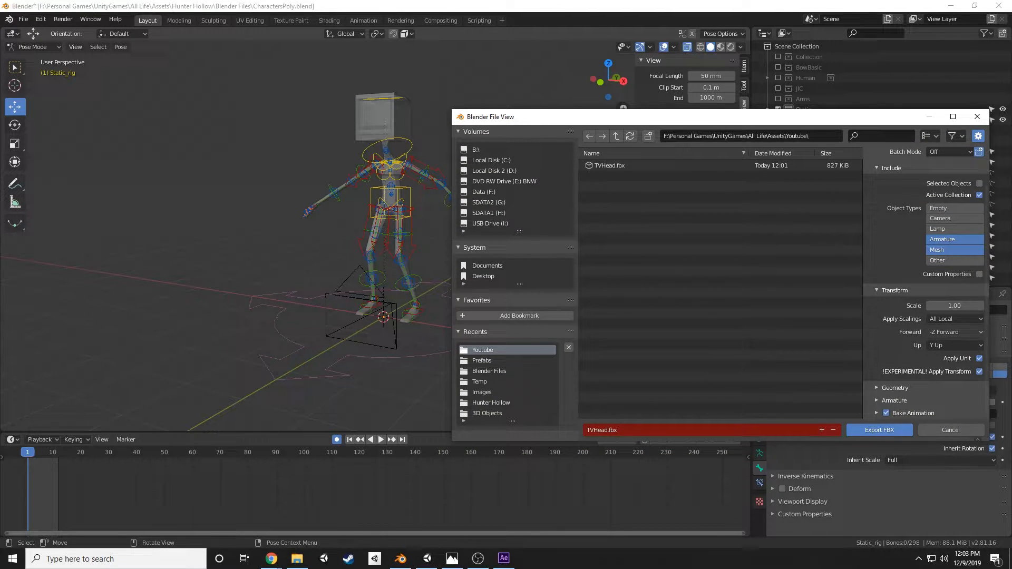
click(954, 331)
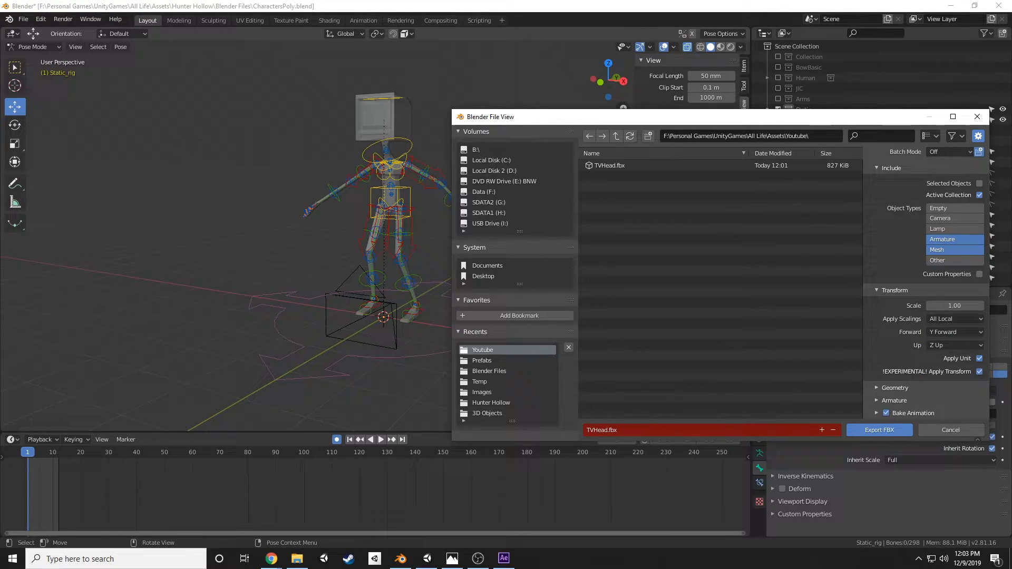
click(954, 332)
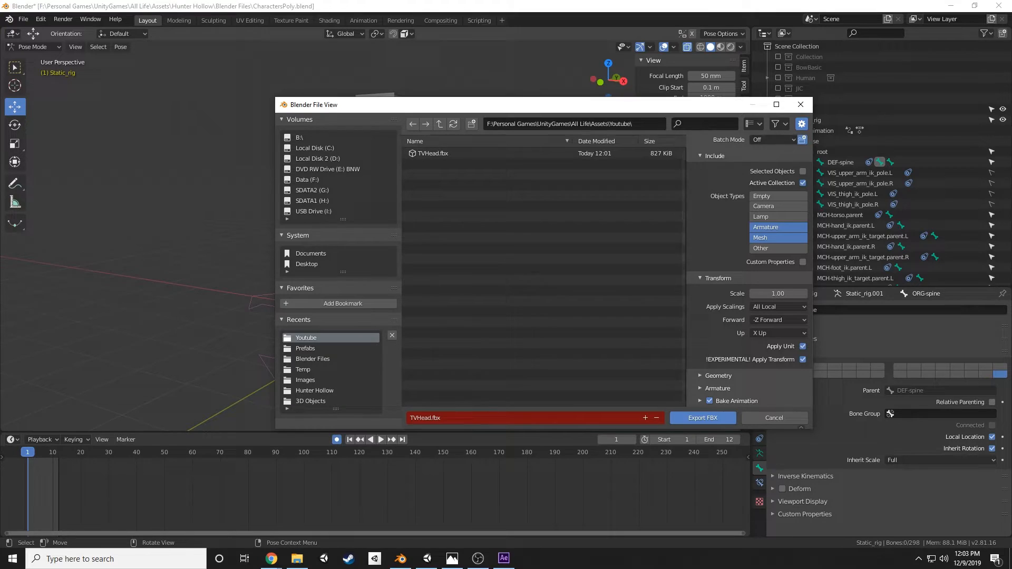
click(737, 401)
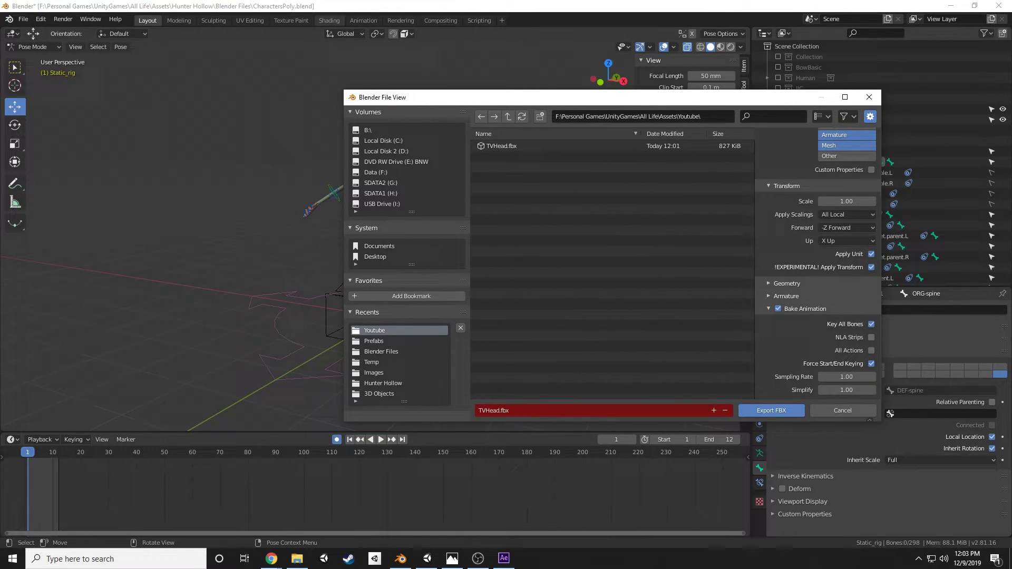
Step: Switch to the Animation workspace and re-export TVHead.fbx with baked animation
click(363, 20)
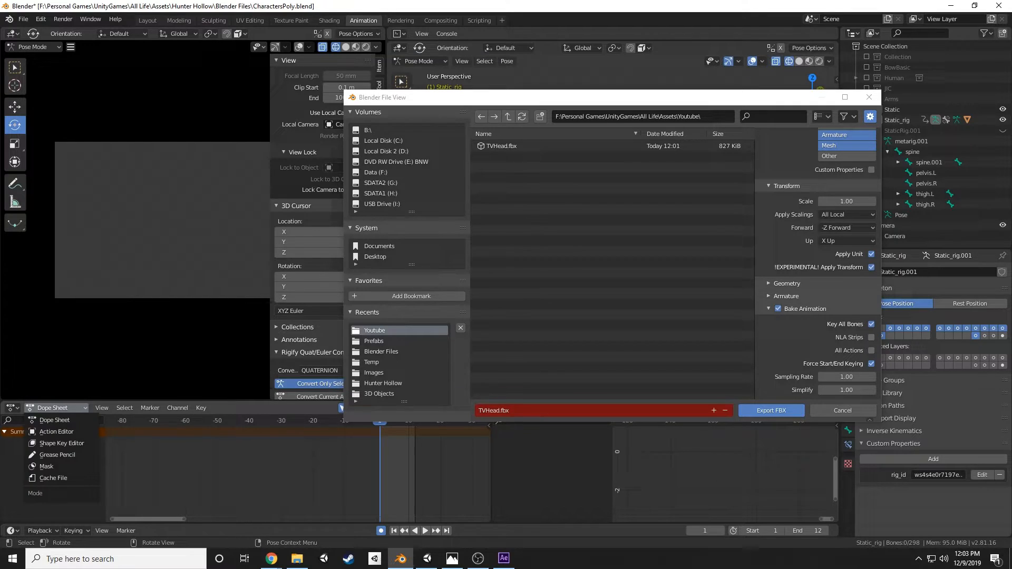
click(12, 407)
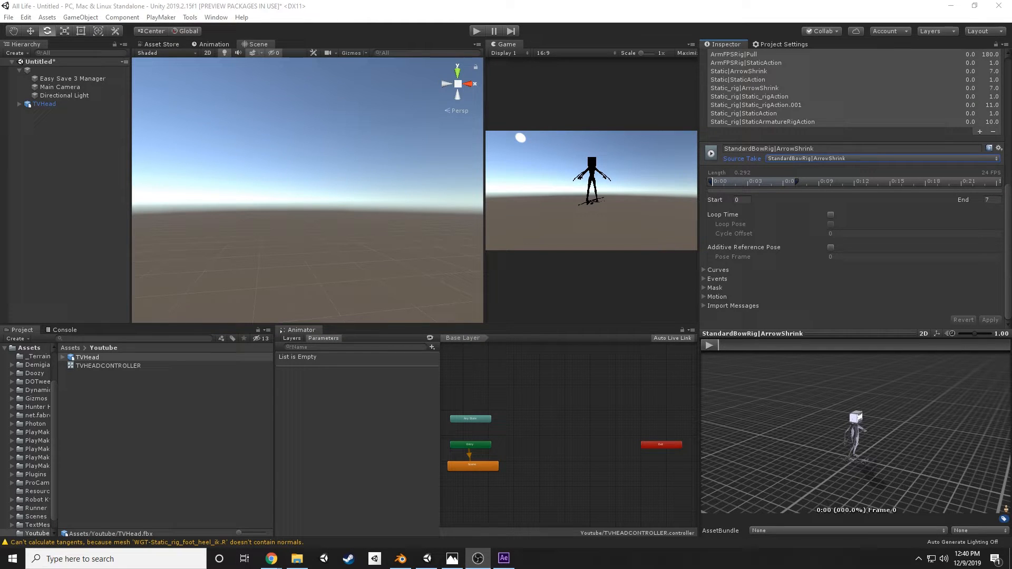
Step: Inspect one of TVHead's imported animation clips in Unity's Animation tab
click(879, 158)
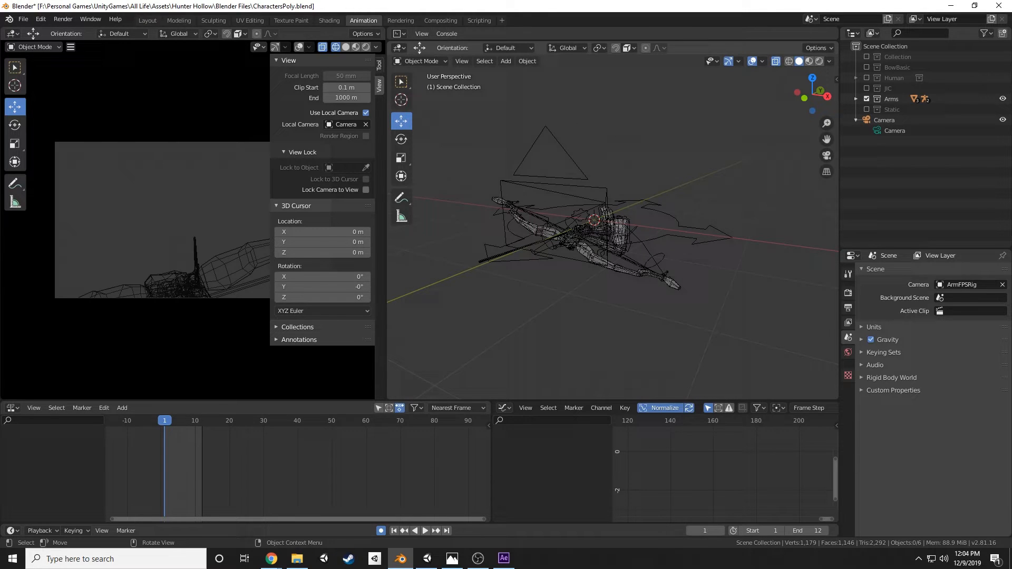
Step: Select the ArmFPSRig armature in the viewport and return to Blender
click(594, 222)
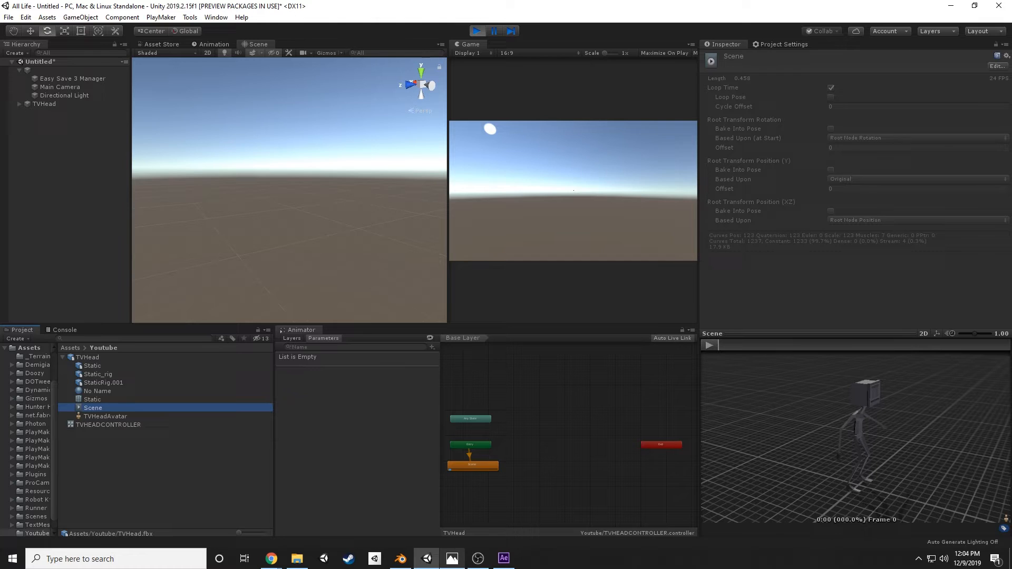
click(399, 558)
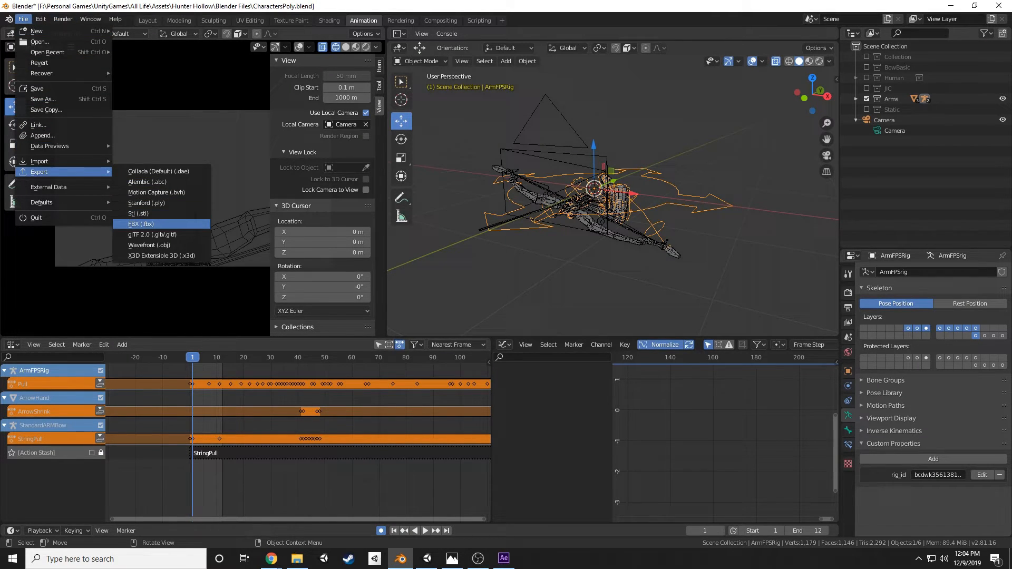
Step: Choose FBX export and review the Geometry and Armature settings for TVHead.fbx
click(141, 224)
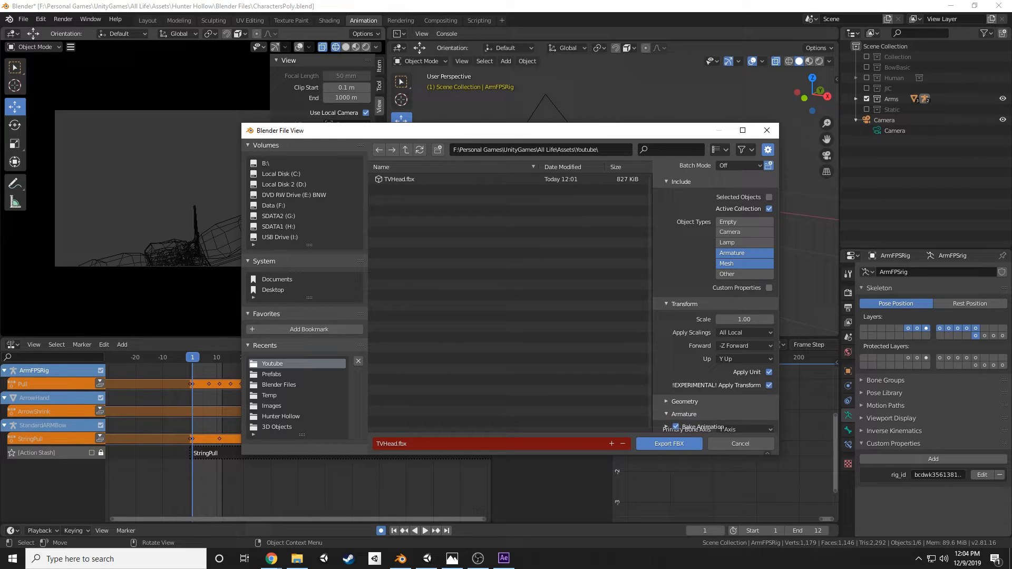
scroll(down, 3)
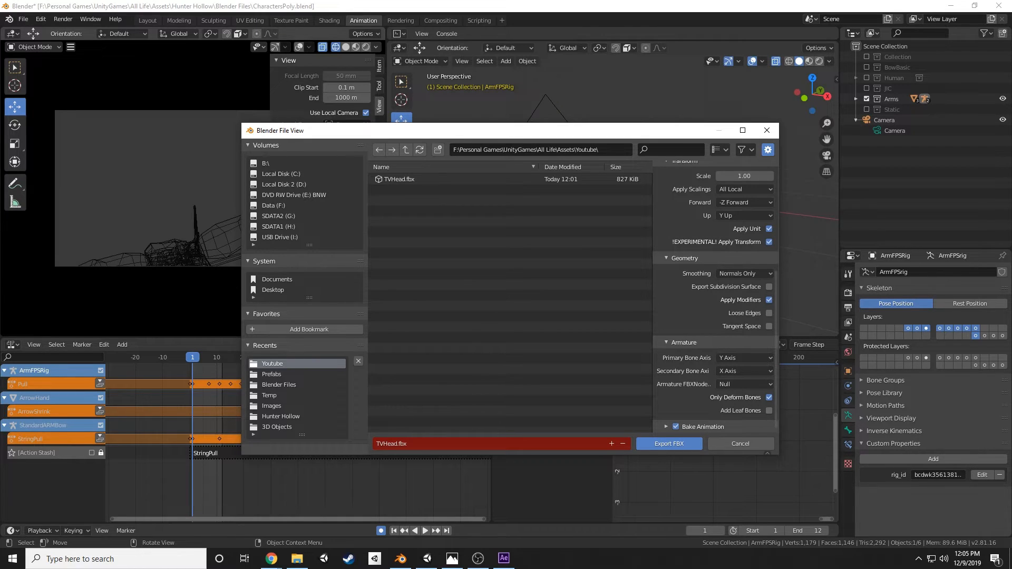
scroll(up, 3)
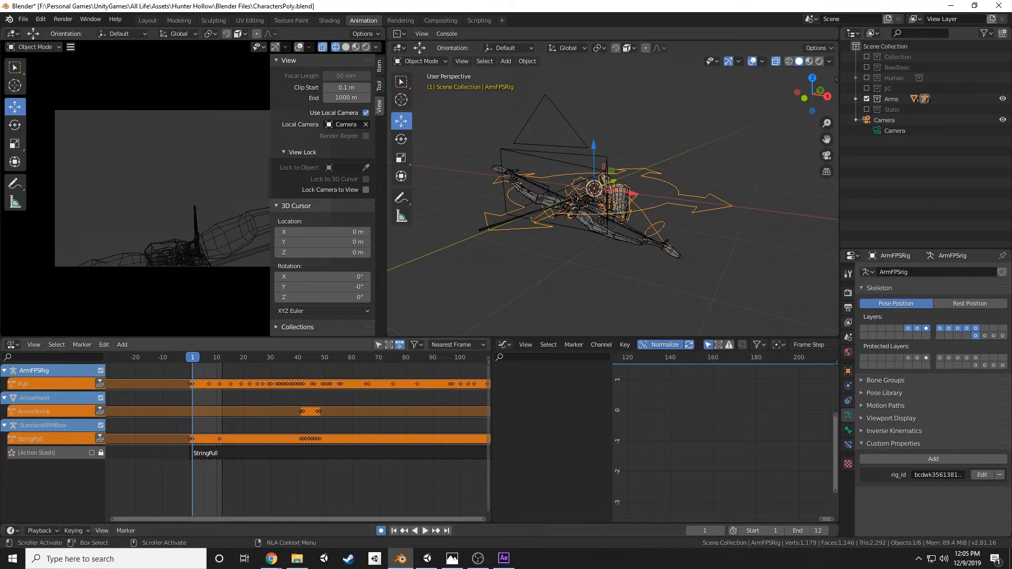
Step: Return to Unity and select TVHead in the Hierarchy to watch its root-motion walk
click(425, 558)
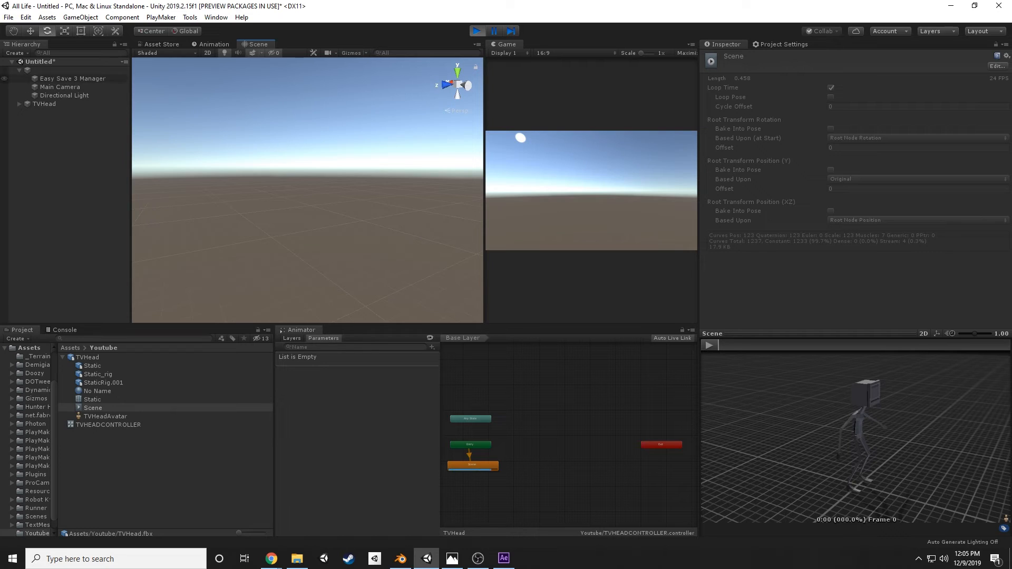
click(45, 104)
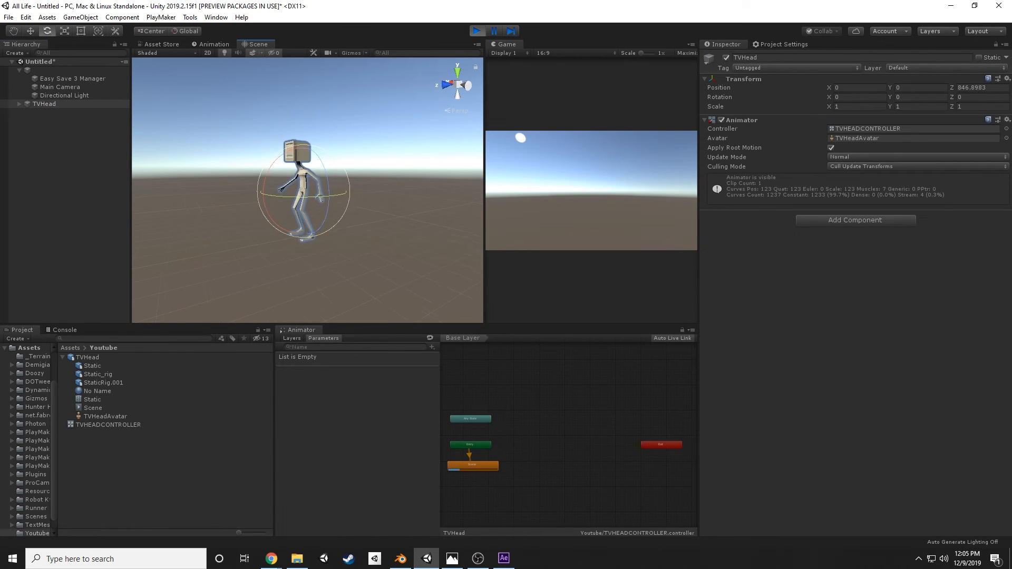